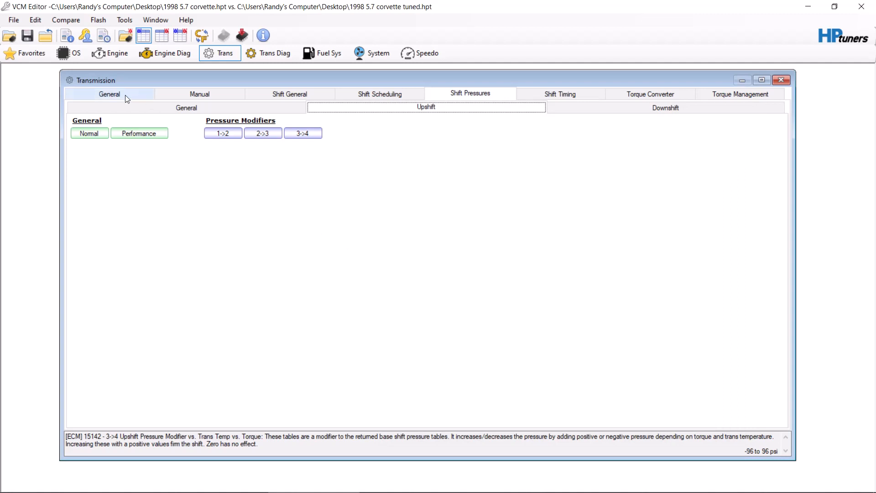
Show the Transmission General settings (4L60E, PRNDL Enabled) and open the Edit menu.
{"action": "left_click", "coordinate": [109, 94]}
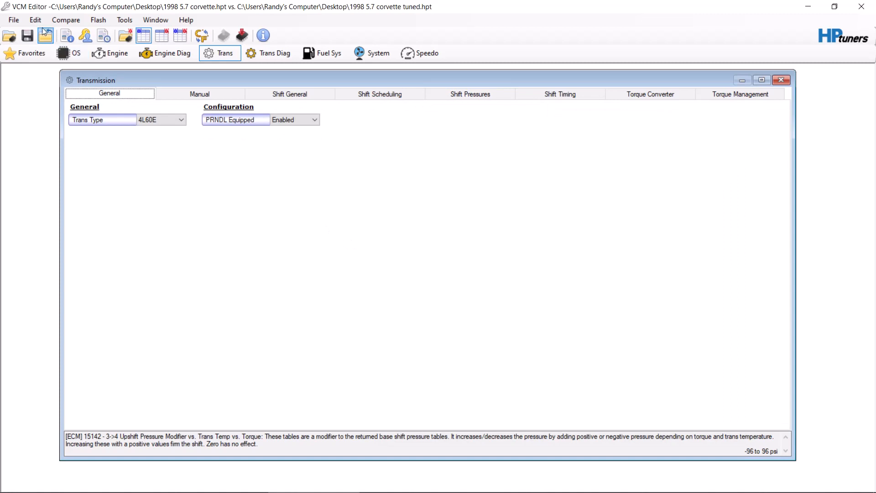
{"action": "left_click", "coordinate": [35, 20]}
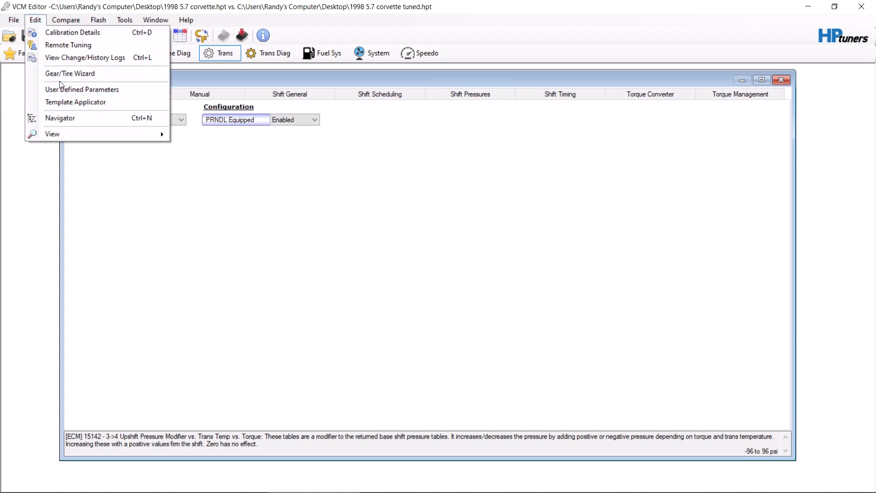
Open the Gear/Tire Wizard, review the 9.51 tire/gear value and scaling options, then close it.
{"action": "left_click", "coordinate": [71, 73]}
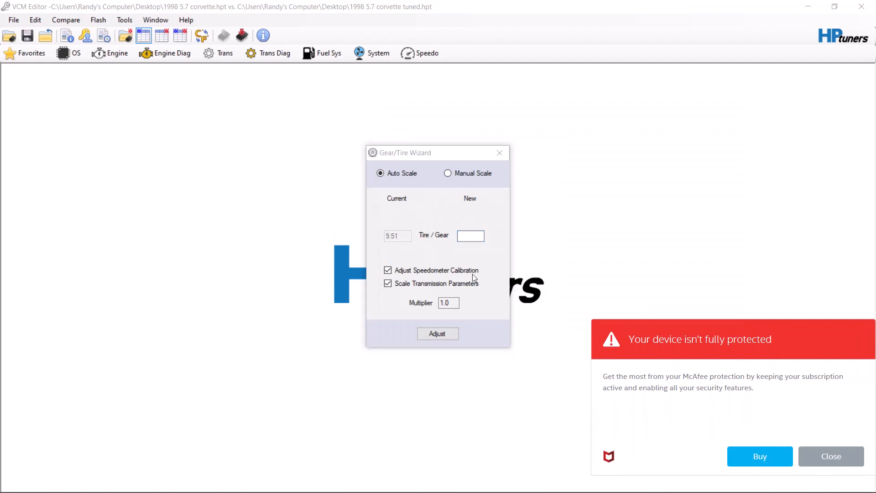
{"action": "left_click", "coordinate": [471, 235]}
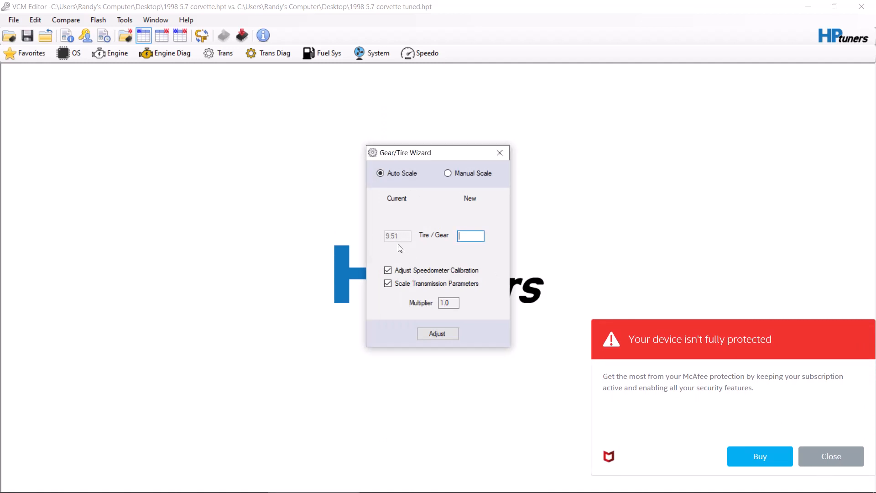
{"action": "left_click", "coordinate": [830, 456]}
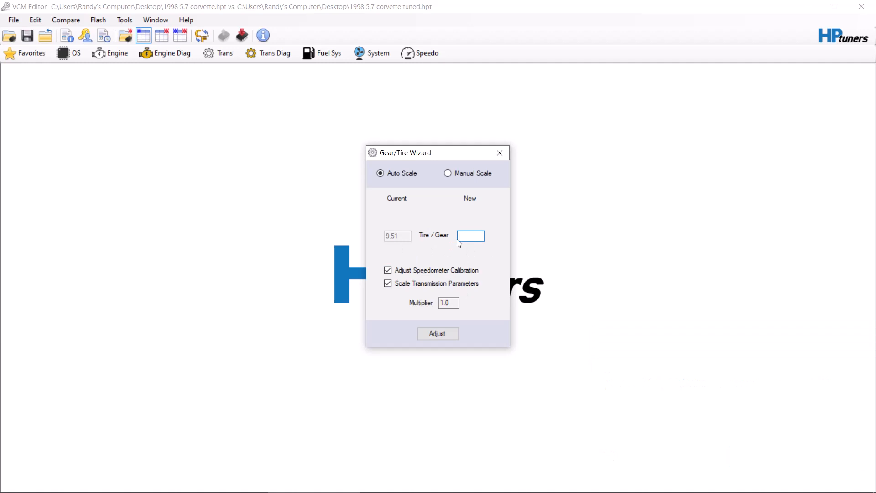
{"action": "mouse_move", "coordinate": [428, 244]}
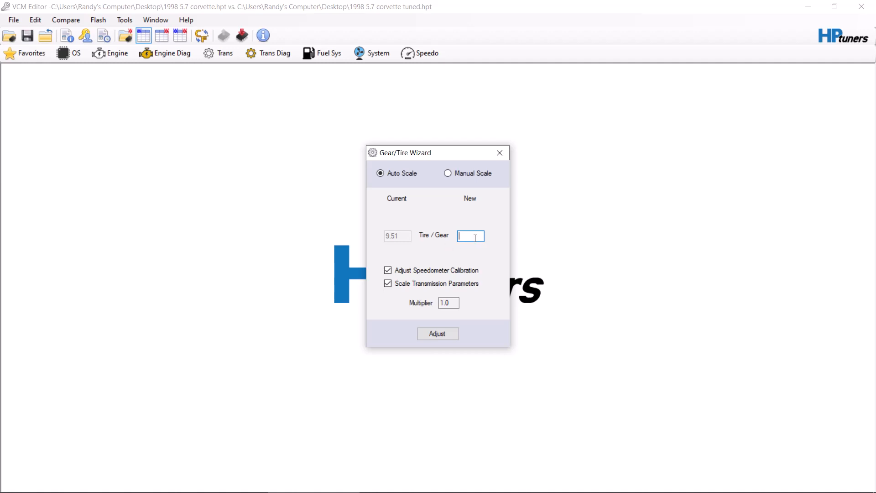
{"action": "mouse_move", "coordinate": [436, 279]}
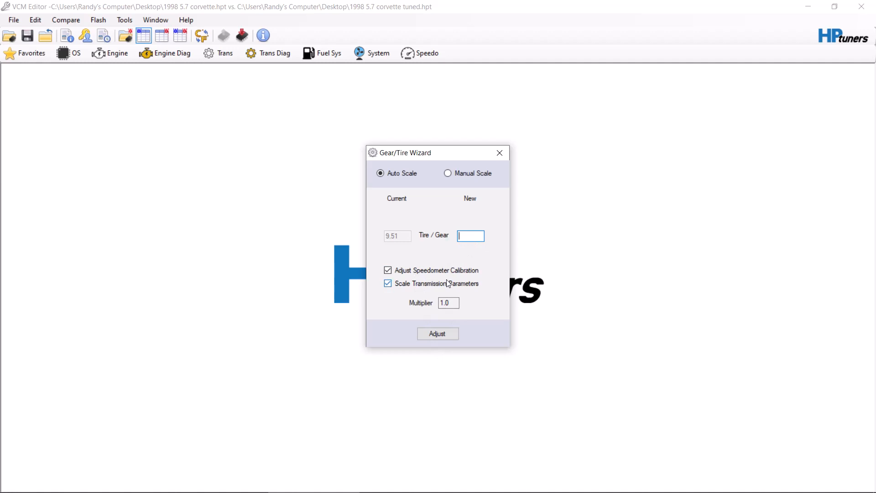
{"action": "left_click", "coordinate": [500, 152]}
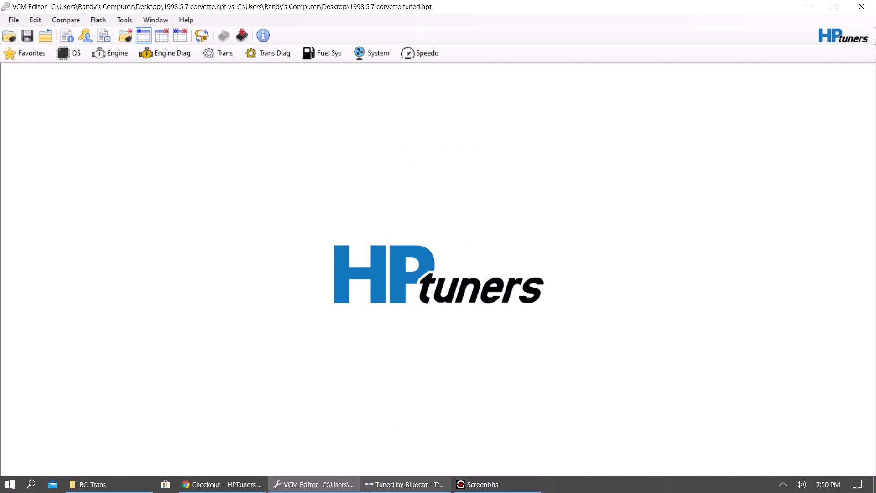
Bring up the Bluecat Trans Table Generator and set every gear's shift RPM to 6500.
{"action": "left_click", "coordinate": [409, 484]}
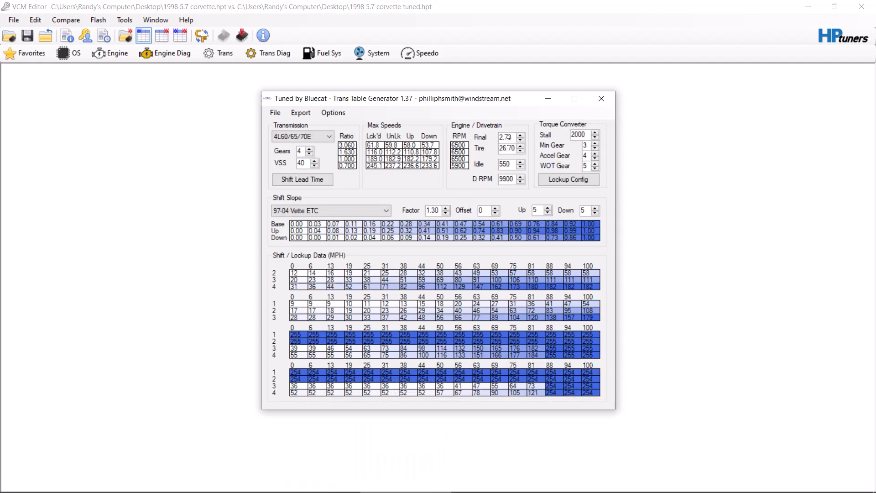
{"action": "mouse_move", "coordinate": [393, 117]}
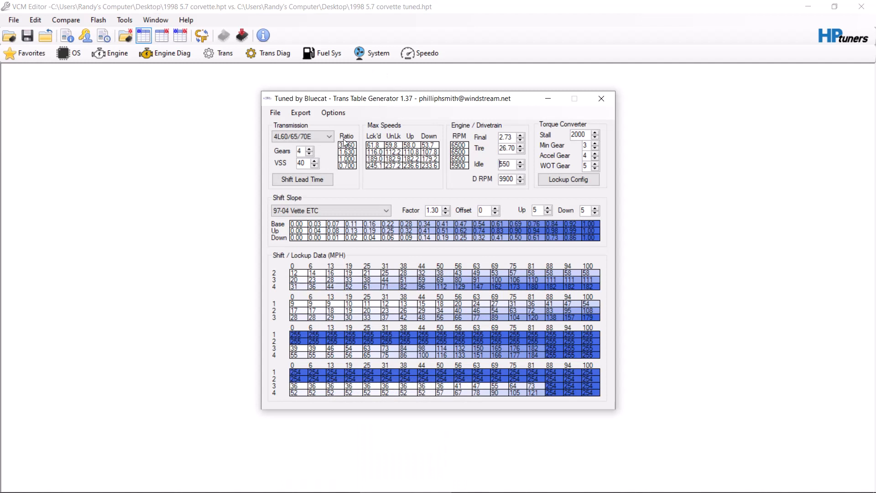
{"action": "left_click", "coordinate": [332, 136]}
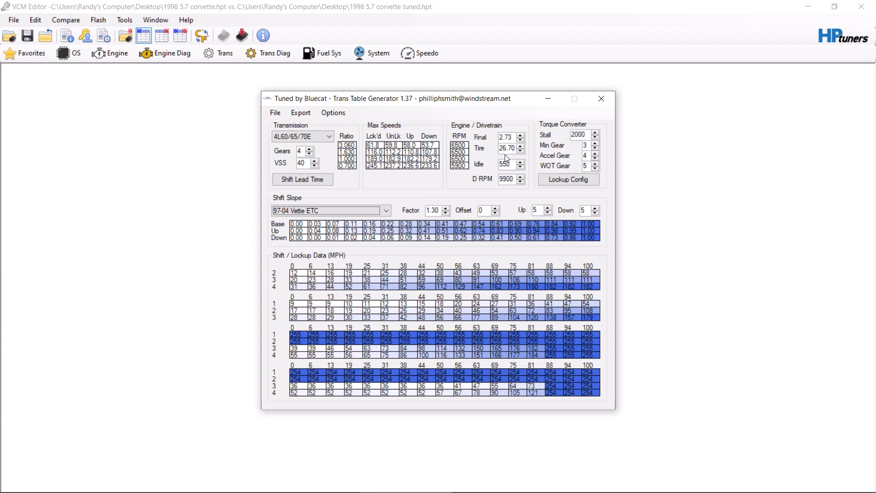
{"action": "mouse_move", "coordinate": [515, 156]}
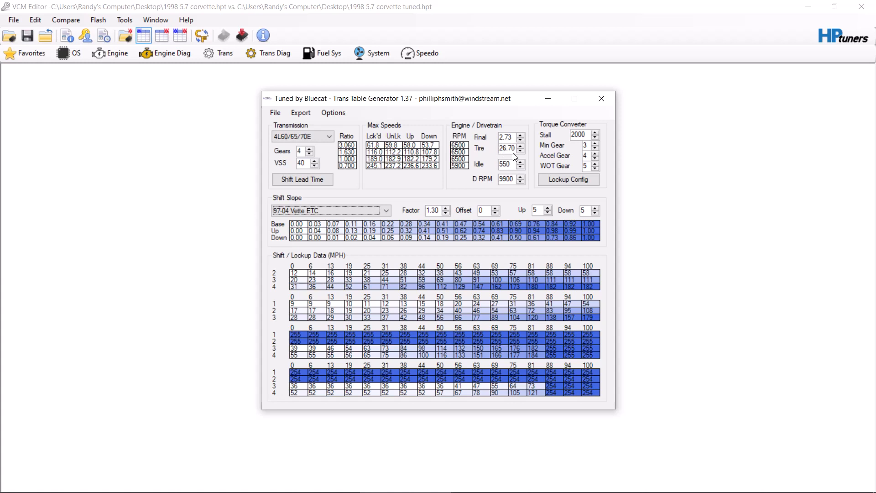
{"action": "left_click", "coordinate": [458, 164]}
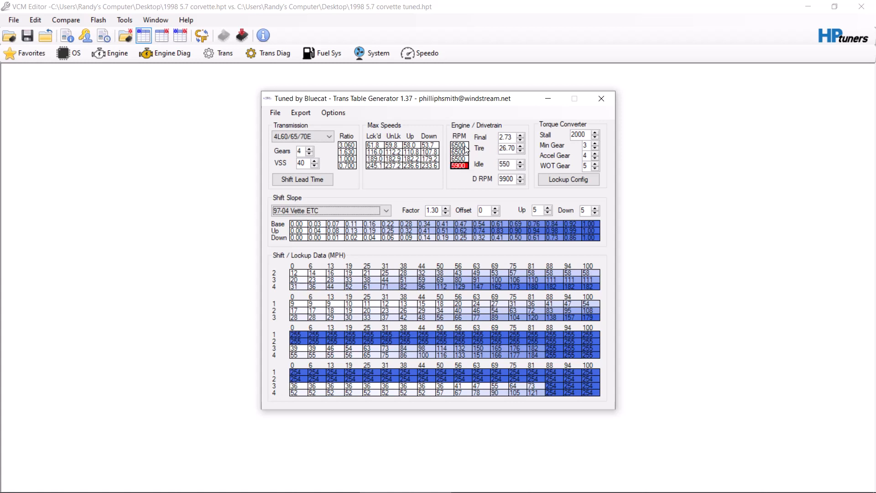
{"action": "mouse_move", "coordinate": [464, 148]}
{"action": "type", "text": "6500"}
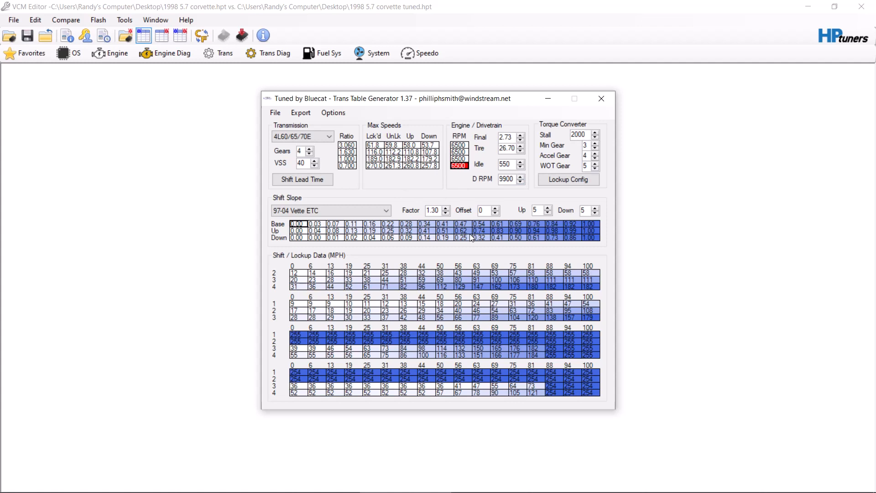
{"action": "mouse_move", "coordinate": [308, 132]}
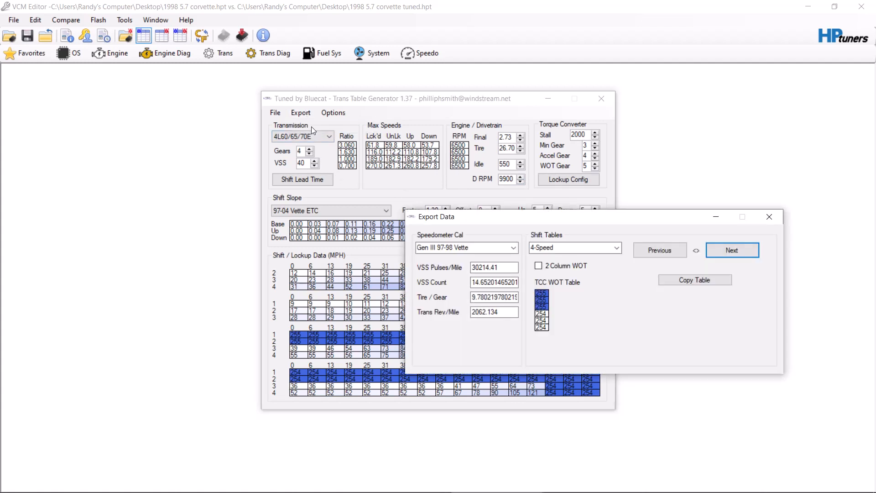
Choose the Gen III 97-98 Vette speedometer calibration with the 4-Speed setup in Export Data.
{"action": "left_click", "coordinate": [461, 247]}
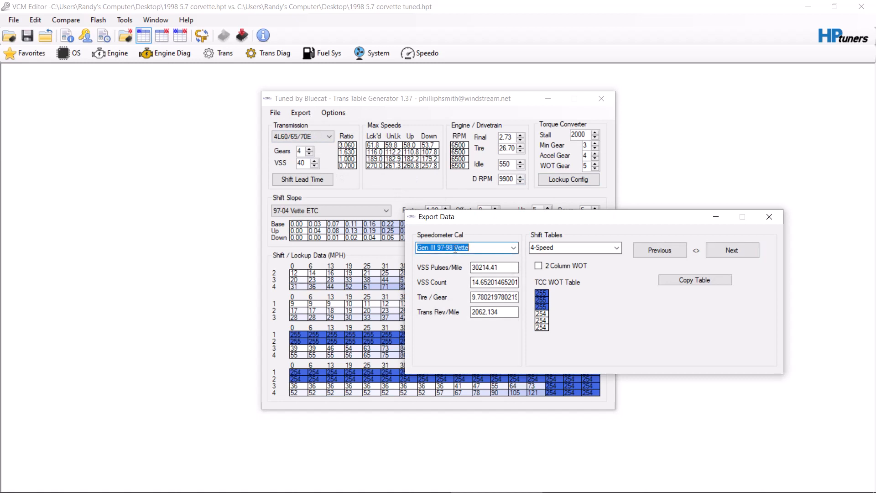
{"action": "left_click", "coordinate": [513, 247]}
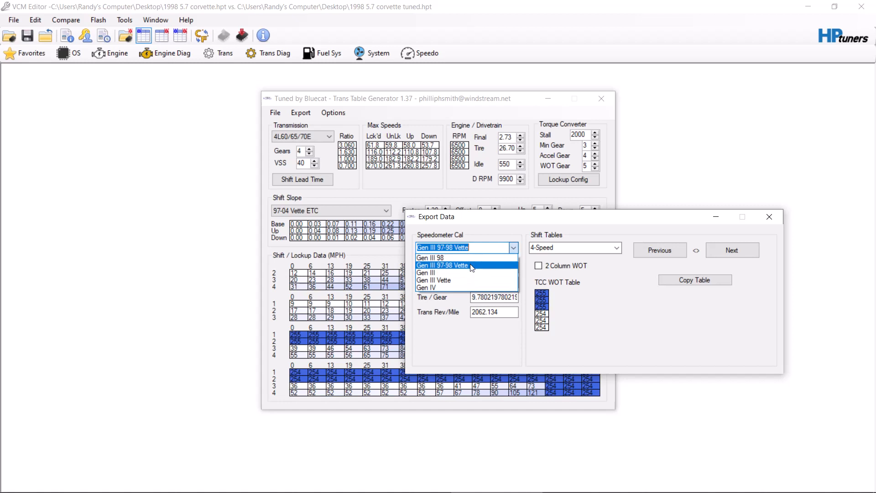
{"action": "mouse_move", "coordinate": [462, 268]}
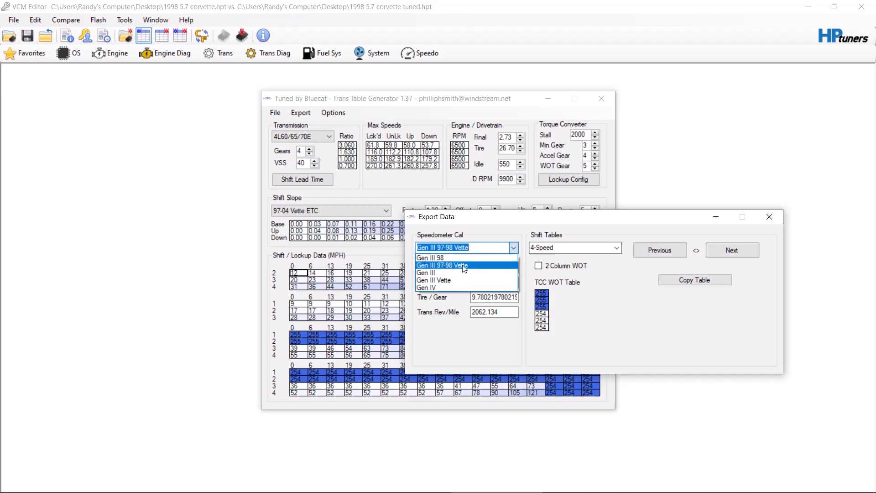
{"action": "left_click", "coordinate": [442, 264]}
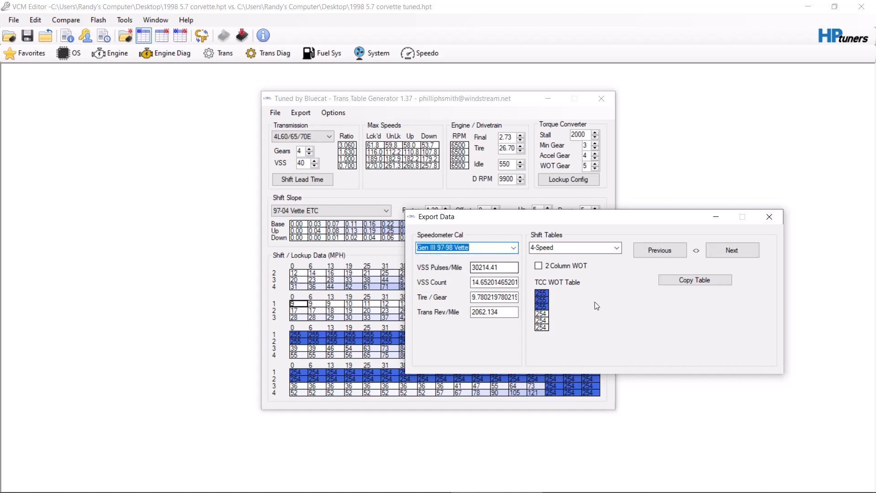
{"action": "left_click", "coordinate": [617, 249]}
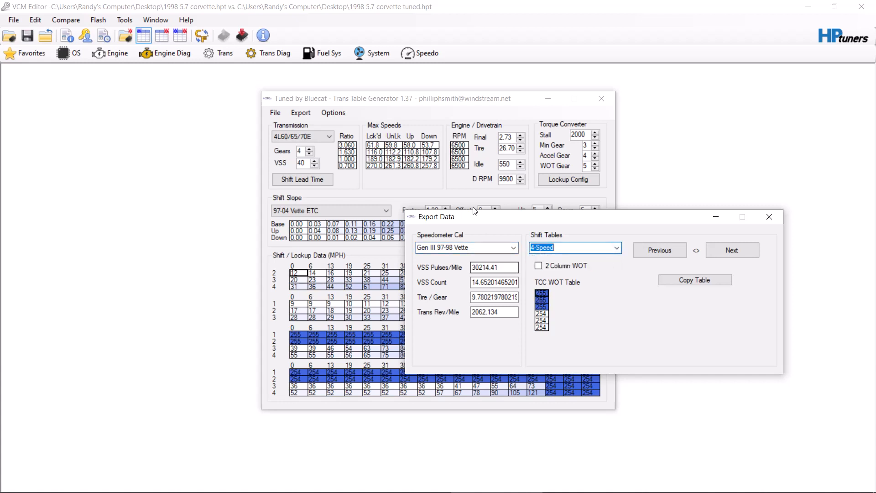
Step back to the Main Shift Table and move the export window aside.
{"action": "left_click", "coordinate": [660, 250]}
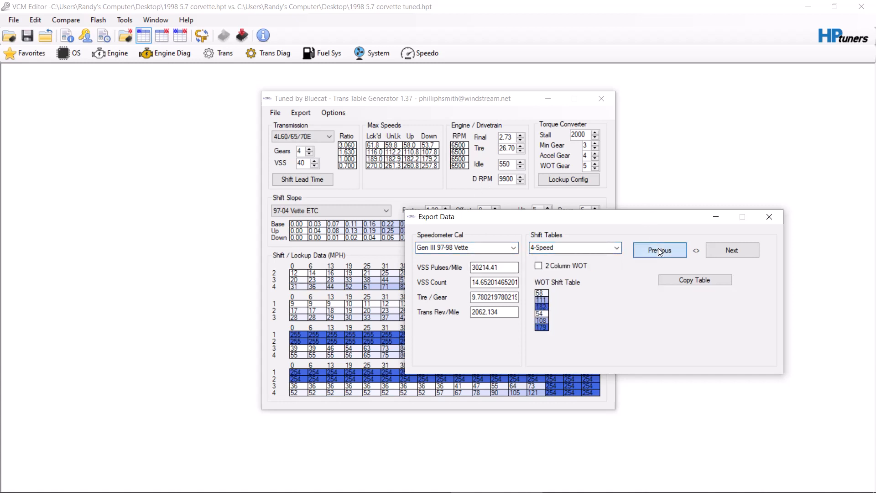
{"action": "left_click", "coordinate": [660, 250]}
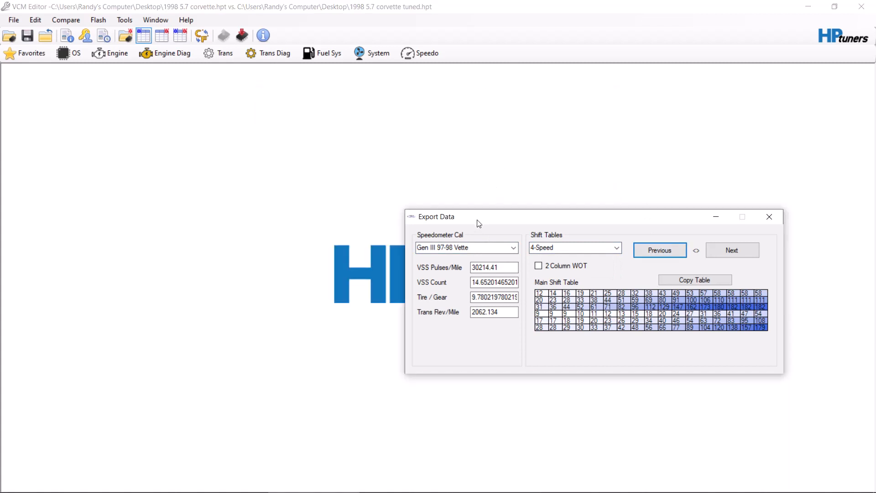
{"action": "left_click_drag", "start_coordinate": [477, 217], "coordinate": [532, 221]}
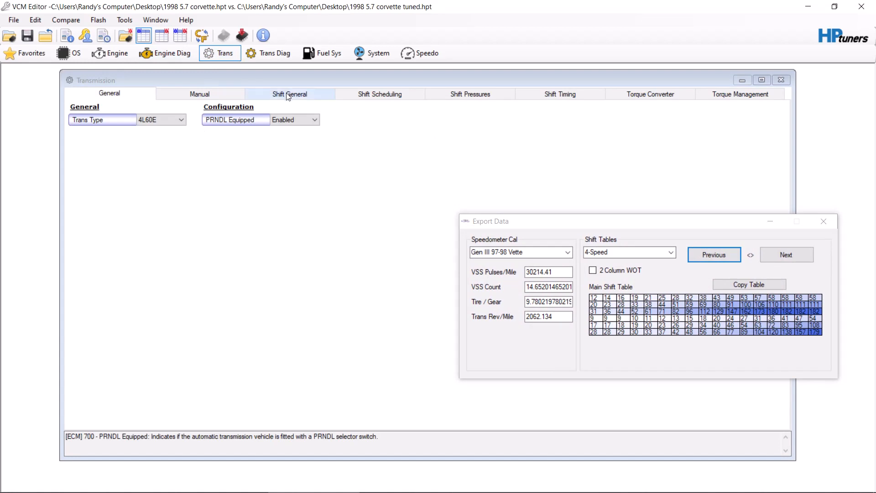
Paste the generated main shift table into the Normal part-throttle shift speed table.
{"action": "left_click", "coordinate": [290, 94]}
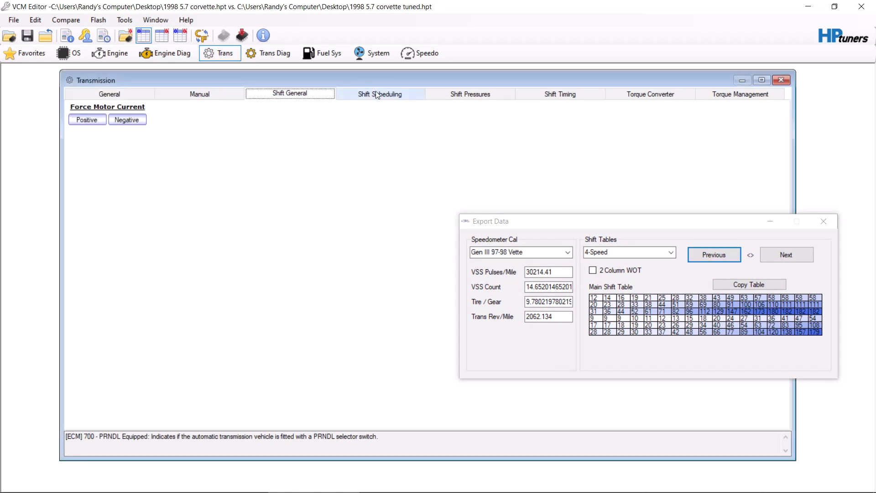
{"action": "left_click", "coordinate": [379, 94]}
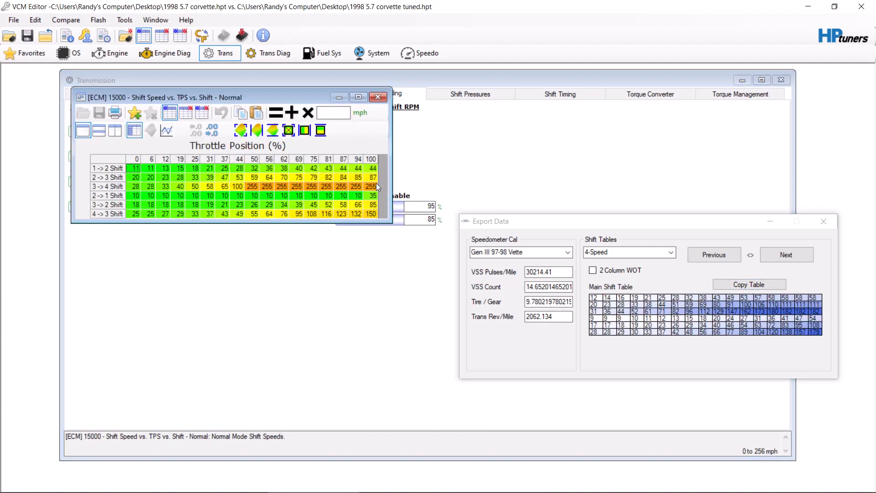
{"action": "mouse_move", "coordinate": [374, 168]}
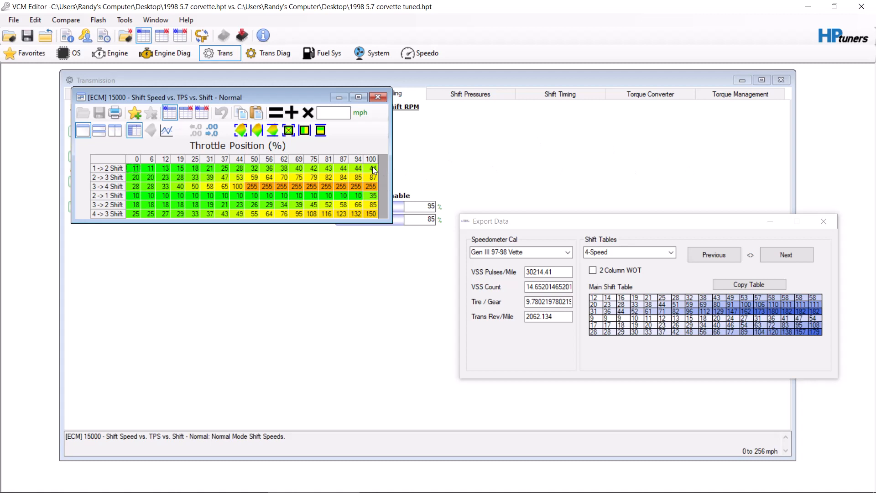
{"action": "mouse_move", "coordinate": [823, 304]}
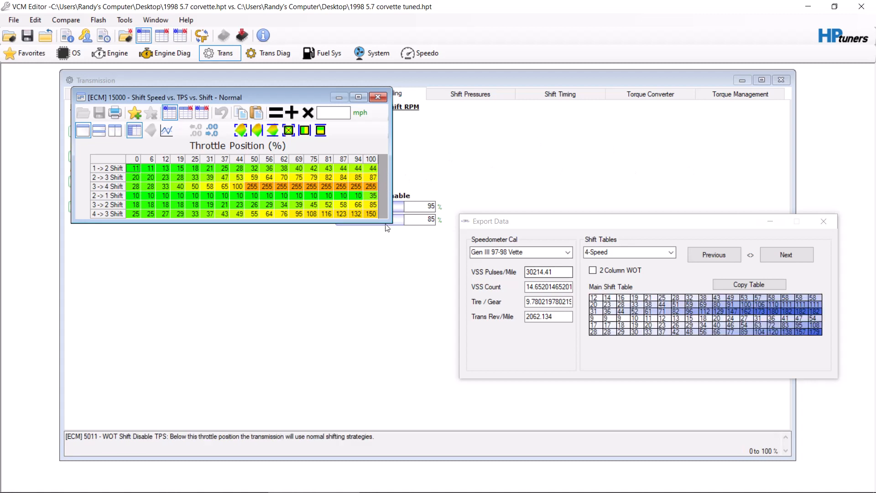
{"action": "right_click", "coordinate": [134, 167]}
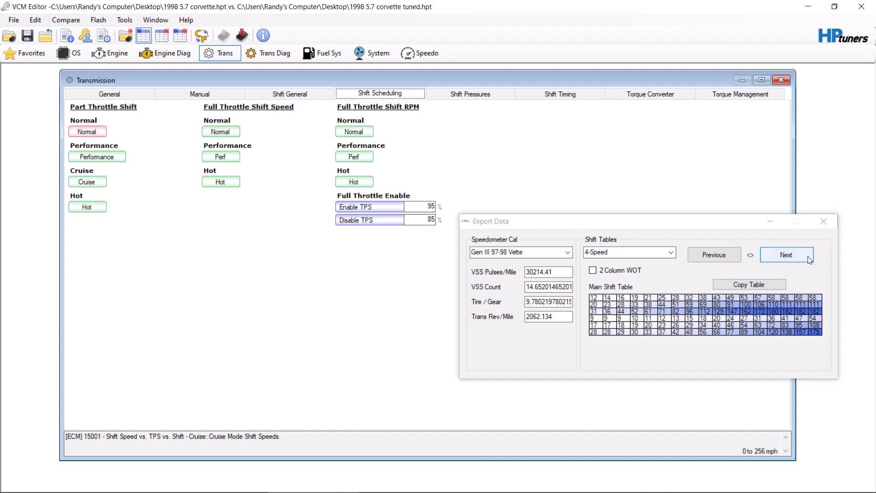
Paste the generated WOT shift table into the Normal full-throttle shift speed table.
{"action": "left_click", "coordinate": [787, 254]}
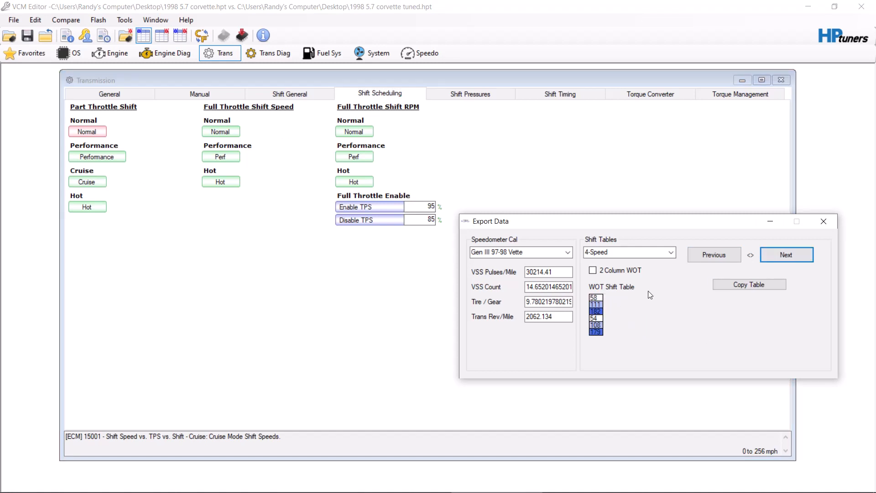
{"action": "left_click", "coordinate": [593, 270]}
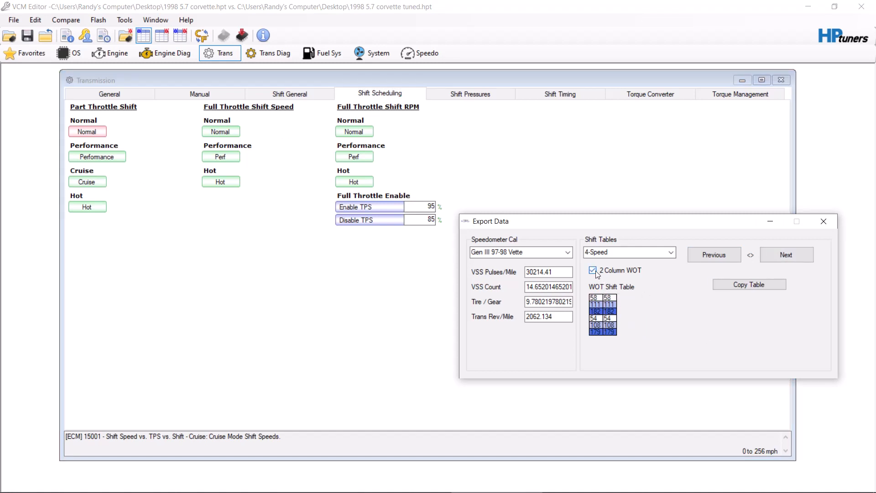
{"action": "left_click", "coordinate": [592, 270]}
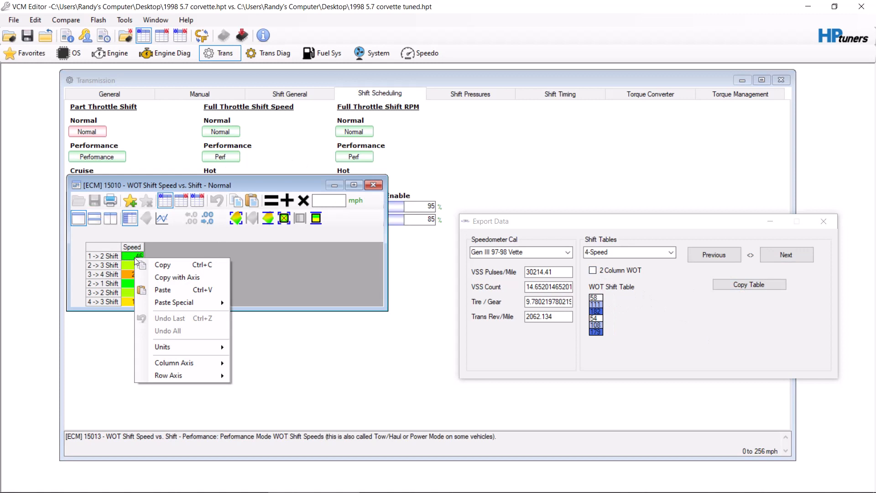
{"action": "left_click", "coordinate": [143, 309]}
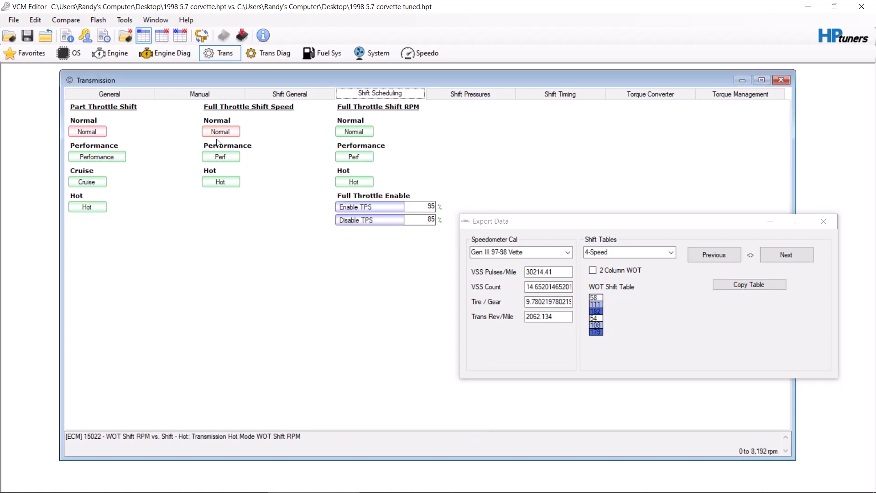
{"action": "left_click", "coordinate": [787, 255]}
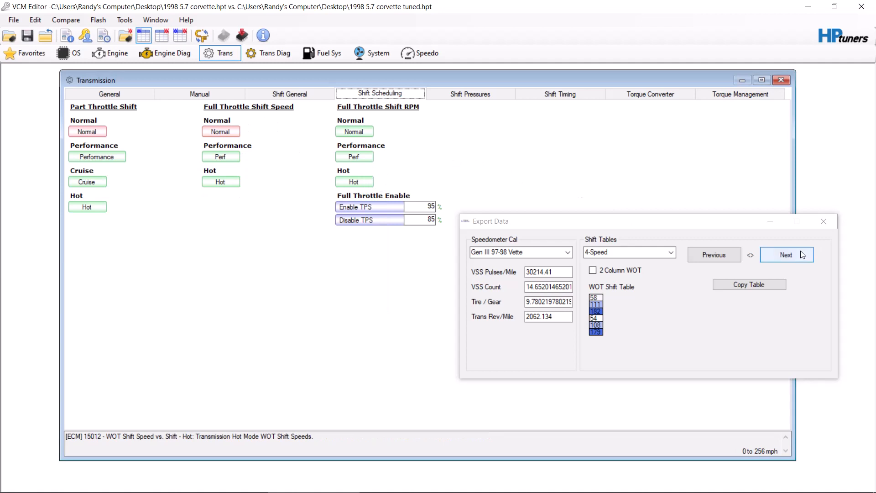
Paste the generated WOT RPM table into Normal shift RPMs and the TCC table into Normal torque converter apply speeds.
{"action": "left_click", "coordinate": [786, 255]}
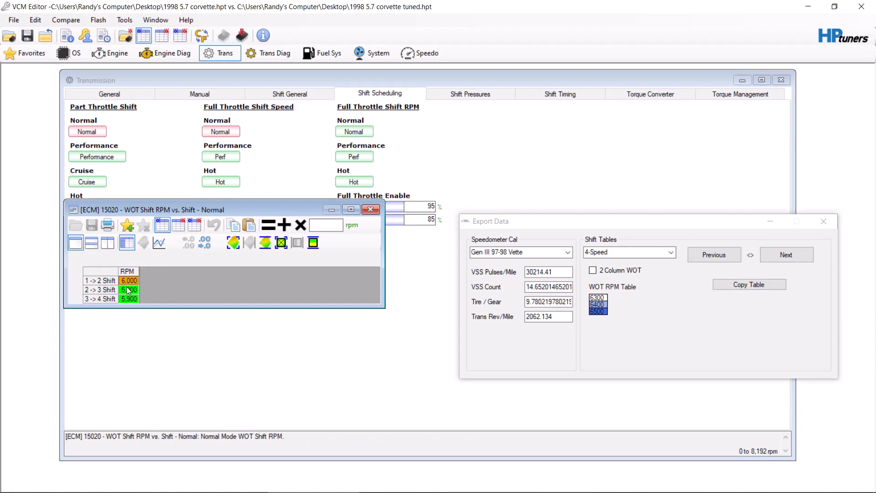
{"action": "right_click", "coordinate": [128, 281]}
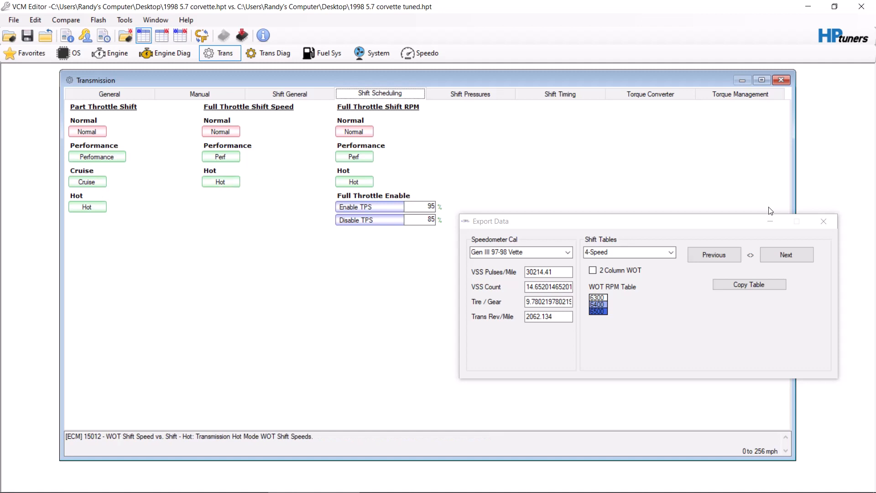
{"action": "left_click", "coordinate": [786, 254]}
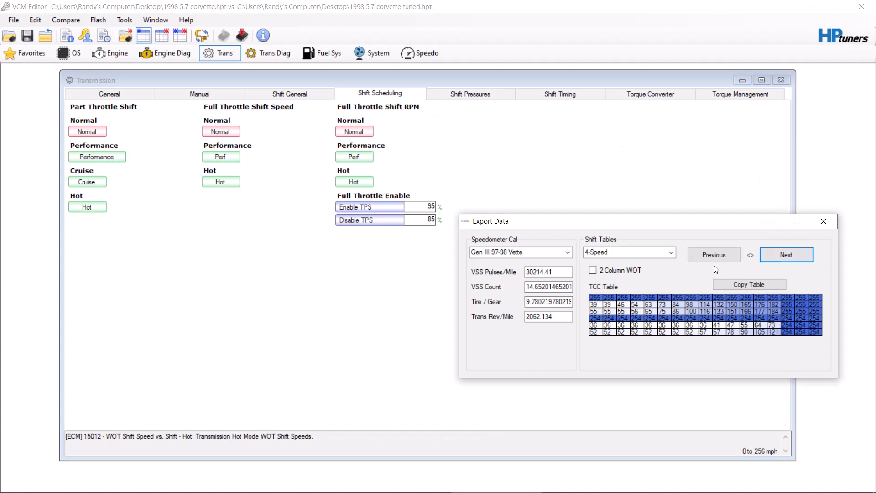
{"action": "left_click", "coordinate": [650, 93]}
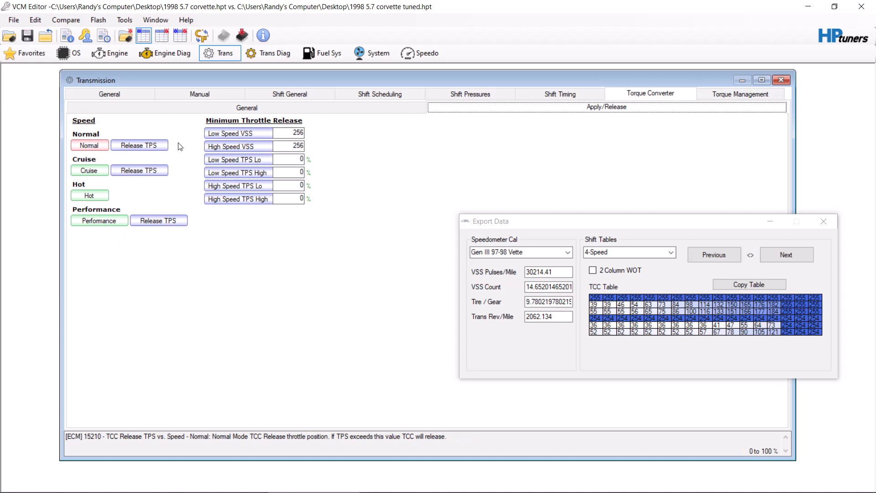
{"action": "left_click", "coordinate": [786, 254]}
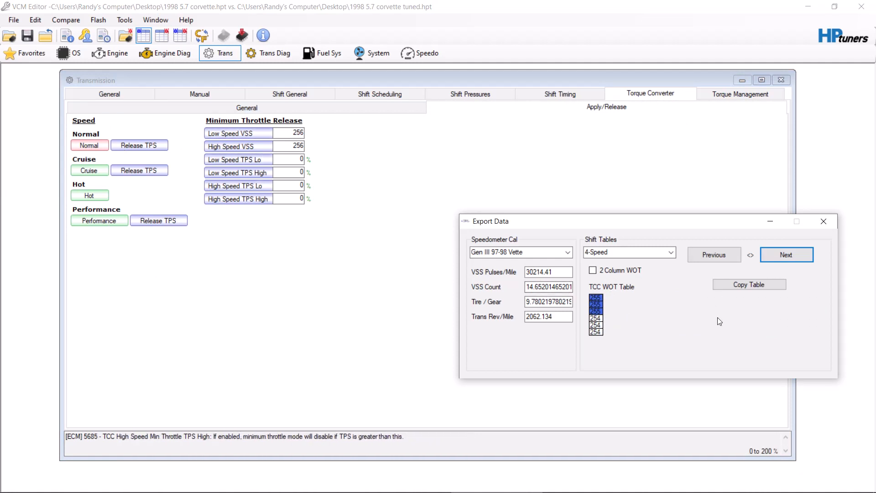
{"action": "mouse_move", "coordinate": [818, 233]}
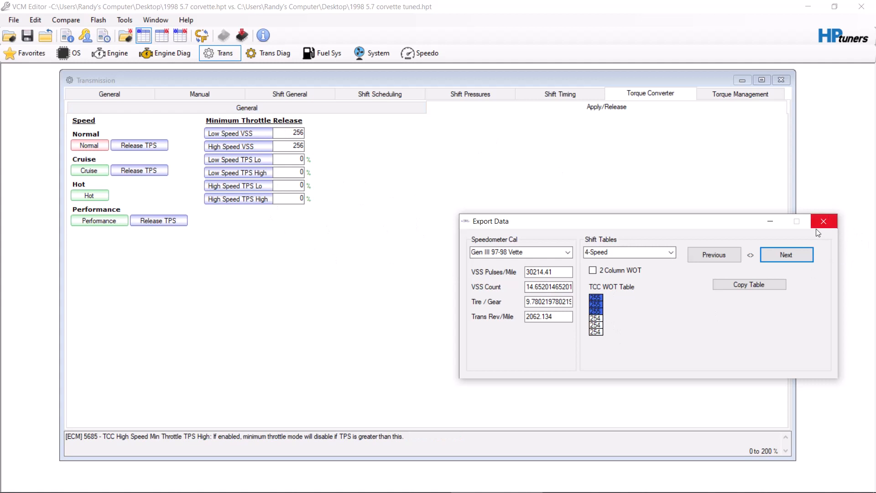
{"action": "mouse_move", "coordinate": [790, 257]}
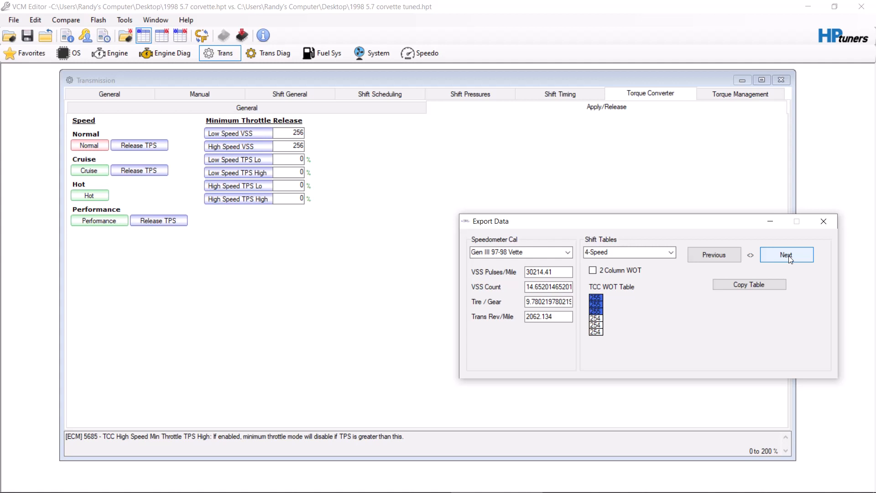
{"action": "mouse_move", "coordinate": [824, 228]}
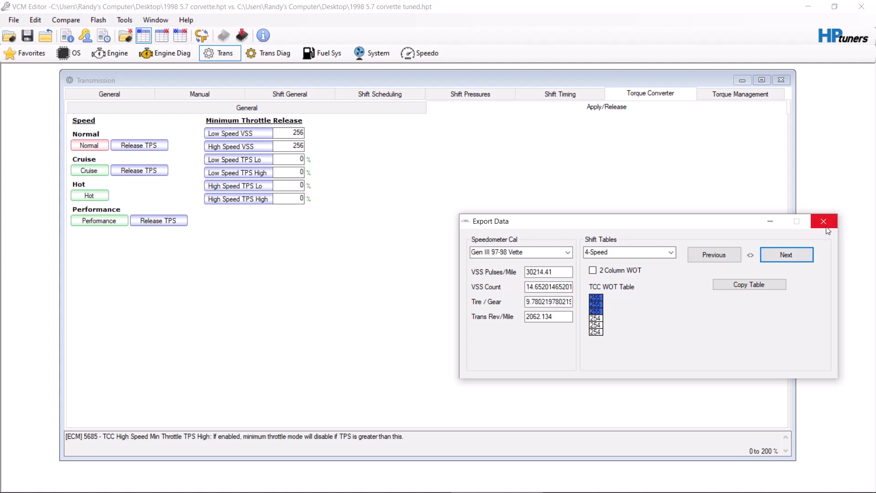
Close the Export Data window, leaving the torque converter apply/release settings showing.
{"action": "left_click", "coordinate": [823, 221]}
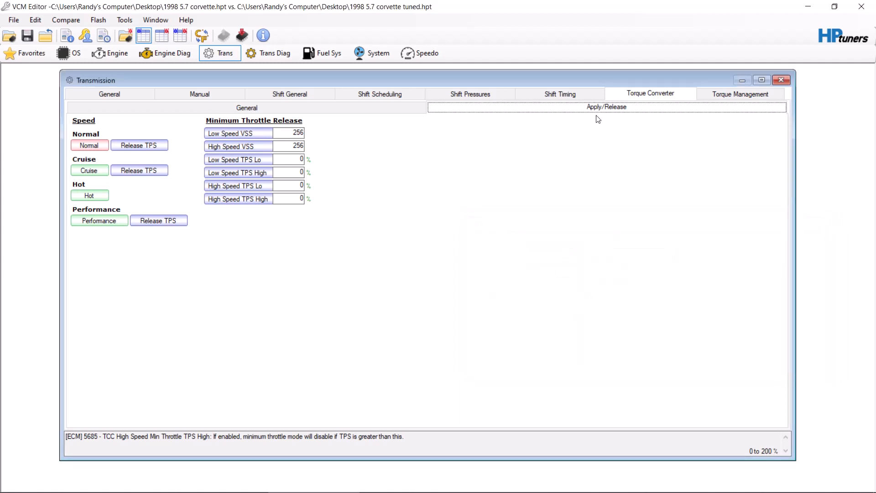
Raise max line pressure to 96 psi and scale the brake shift pressures by 1.05.
{"action": "left_click", "coordinate": [470, 93]}
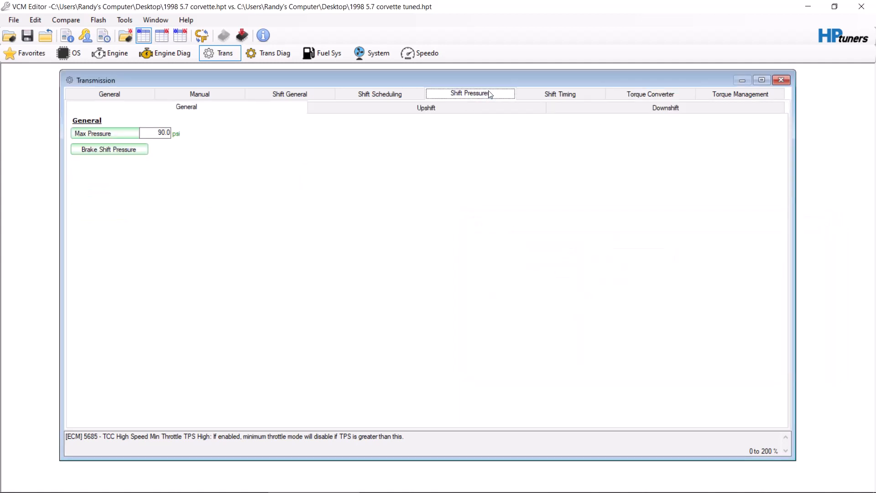
{"action": "left_click", "coordinate": [105, 133]}
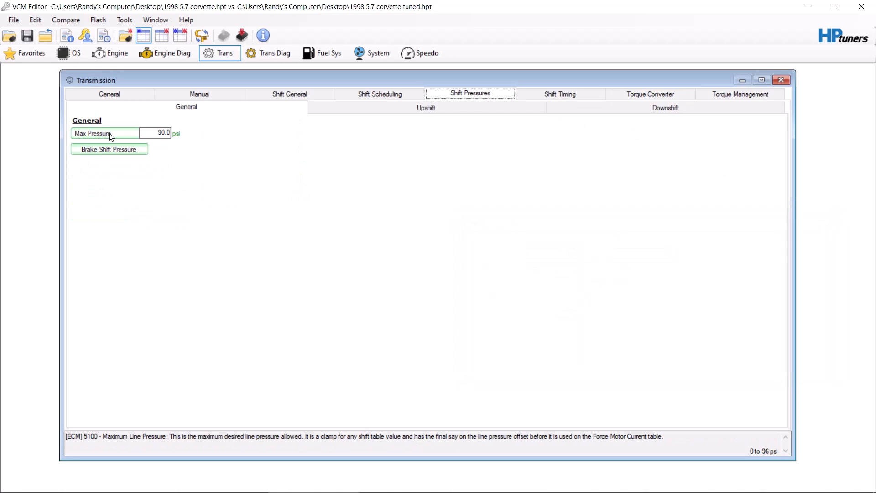
{"action": "mouse_move", "coordinate": [141, 137]}
{"action": "type", "text": "9"}
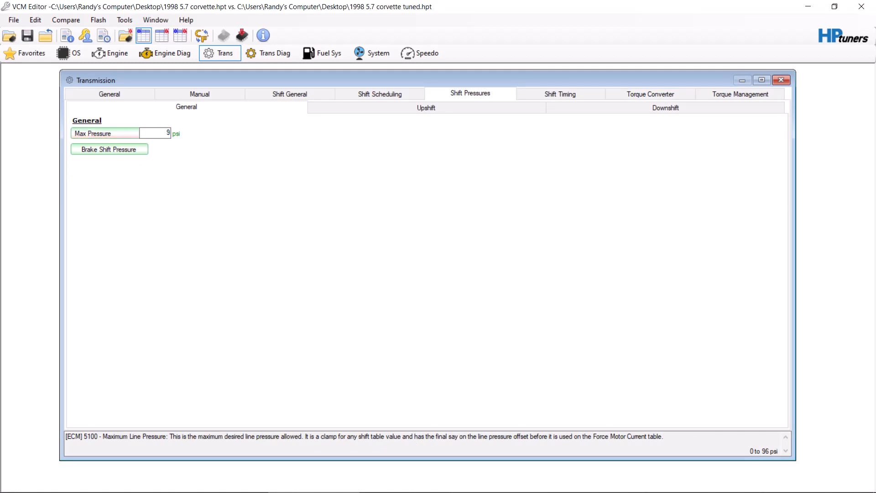
{"action": "left_click", "coordinate": [110, 150]}
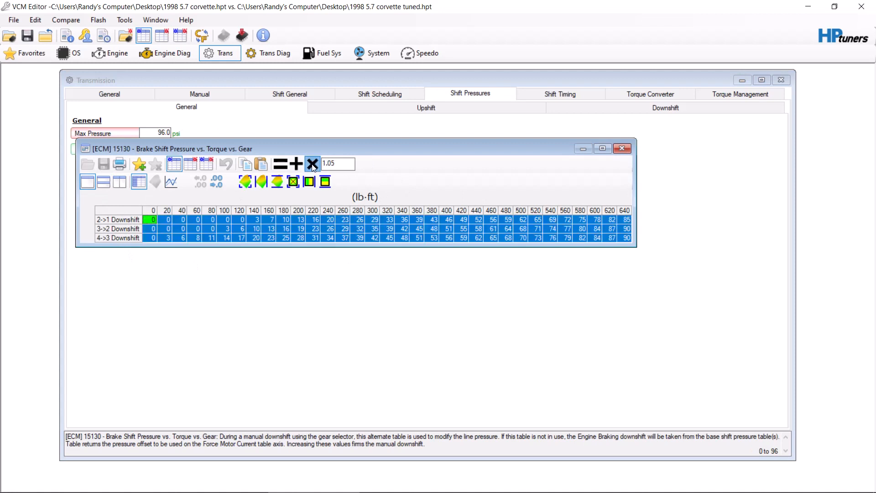
{"action": "left_click", "coordinate": [313, 164]}
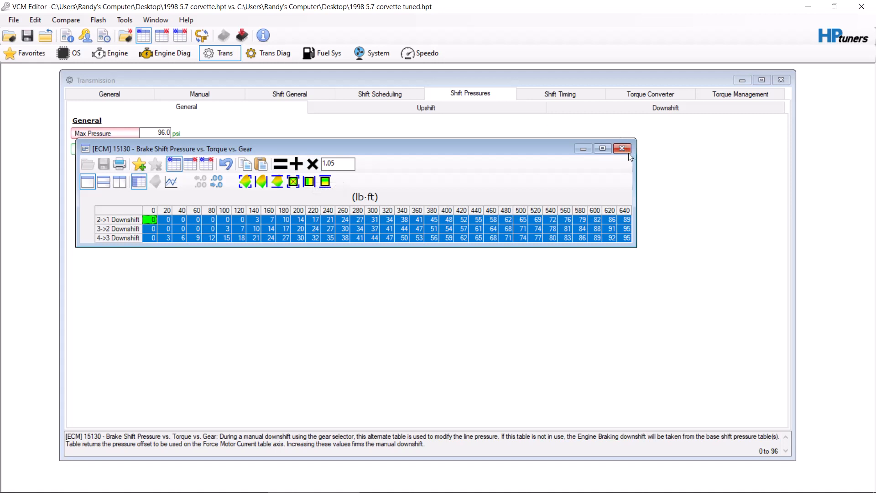
{"action": "left_click", "coordinate": [623, 148]}
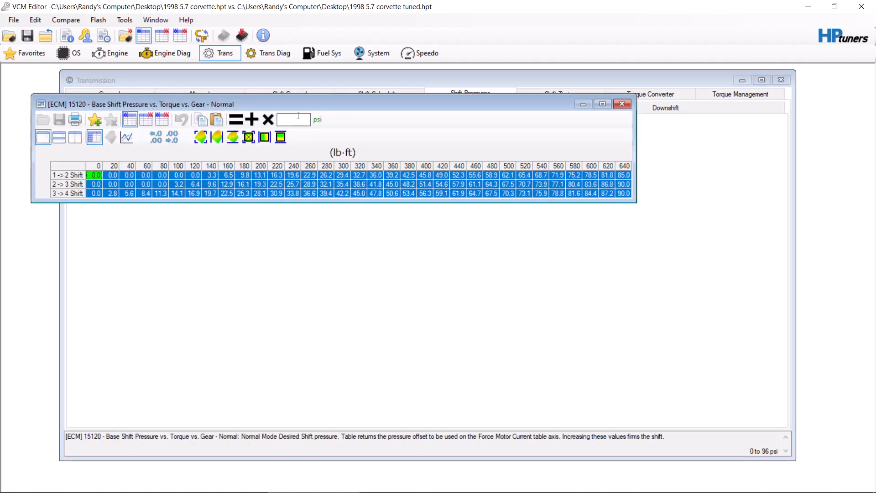
Scale the Normal and Performance base shift pressures by 1.05, check Downshift, and move to Shift Timing.
{"action": "type", "text": "1.05"}
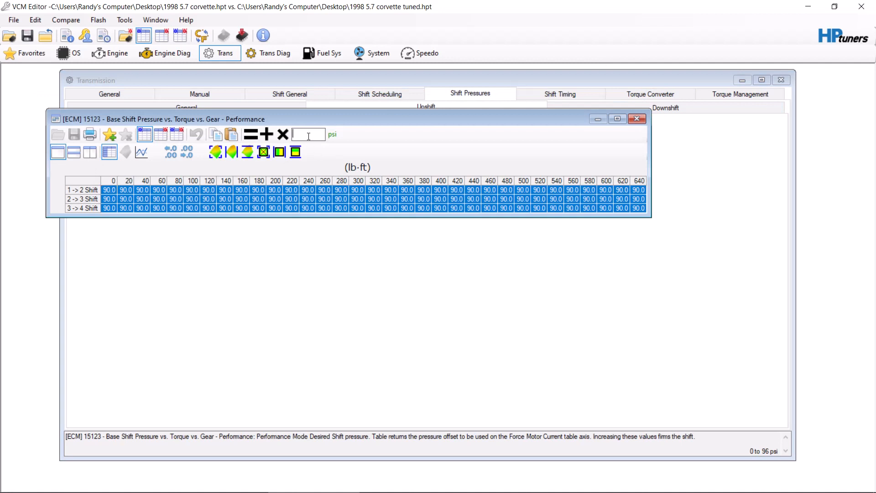
{"action": "type", "text": "1.05"}
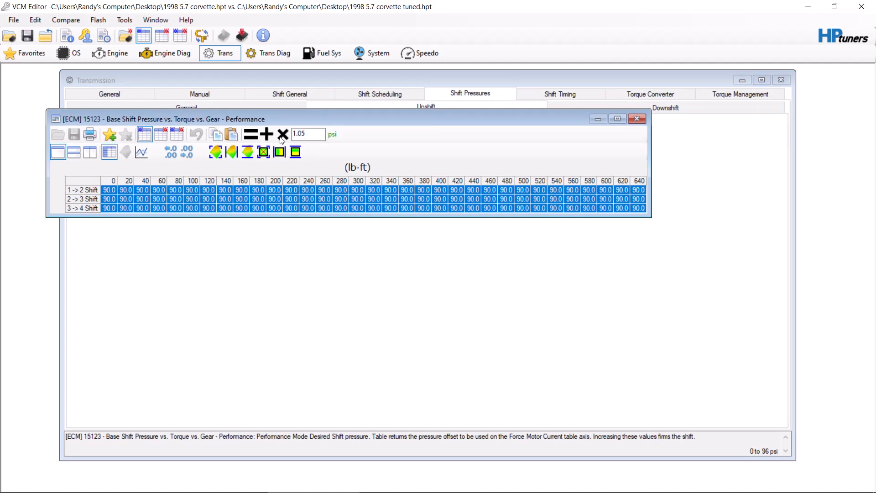
{"action": "left_click", "coordinate": [637, 119]}
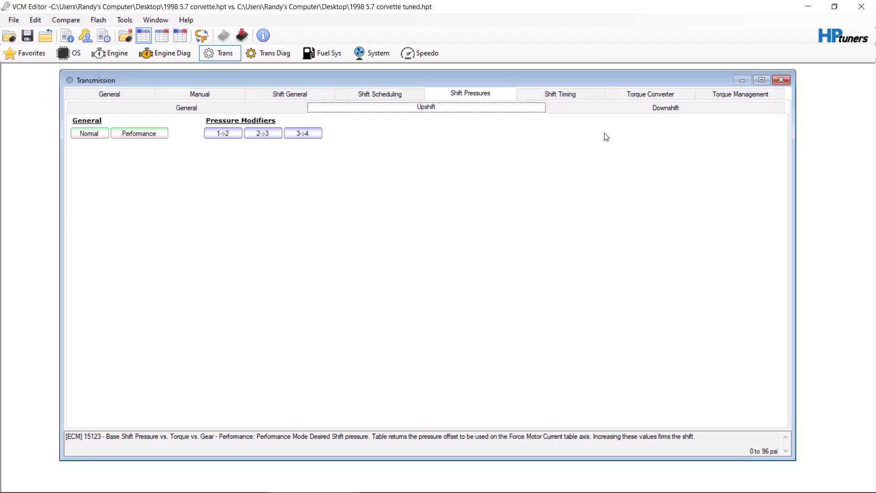
{"action": "mouse_move", "coordinate": [573, 119]}
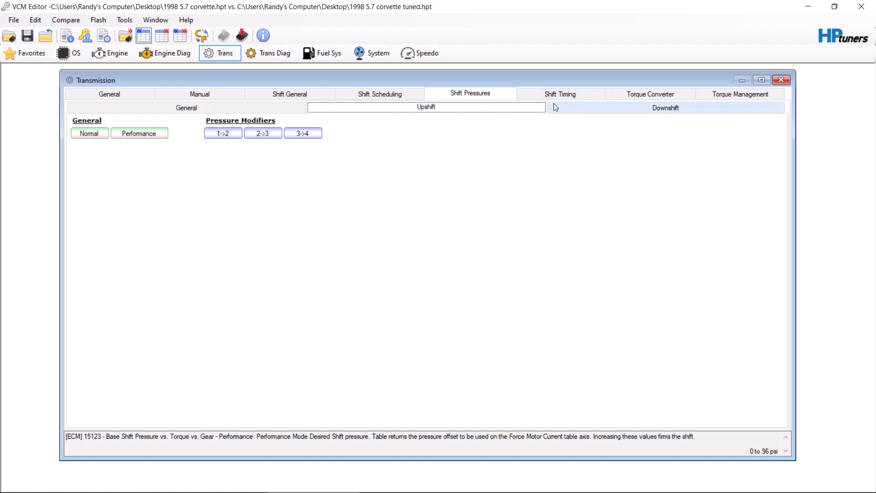
{"action": "left_click", "coordinate": [665, 108]}
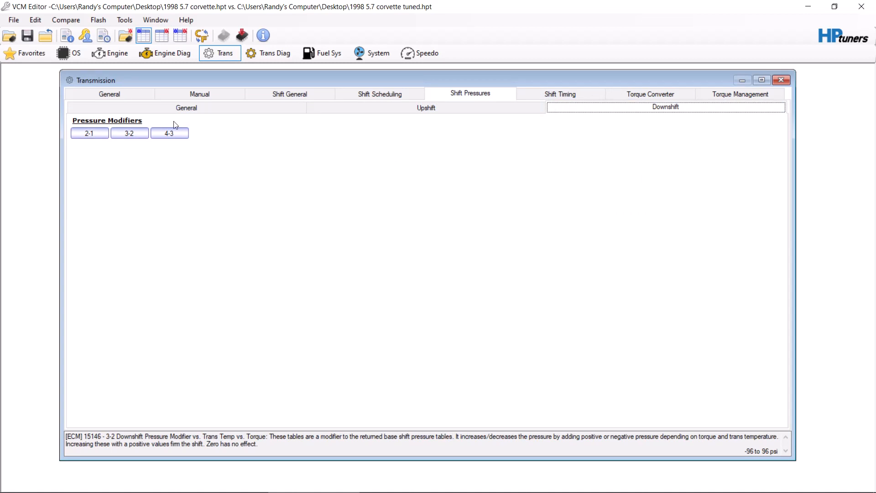
{"action": "left_click", "coordinate": [561, 93]}
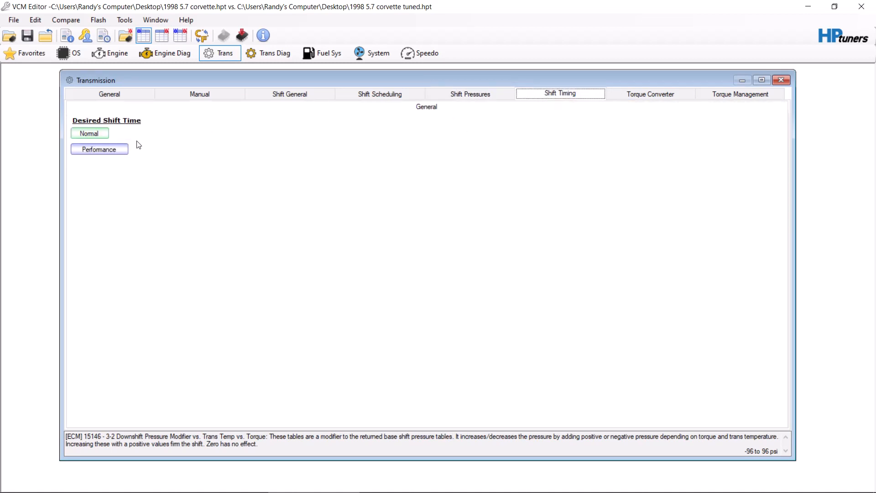
Scale all Normal desired shift times by 0.95 (0.450 s becomes 0.425 s).
{"action": "left_click", "coordinate": [90, 133]}
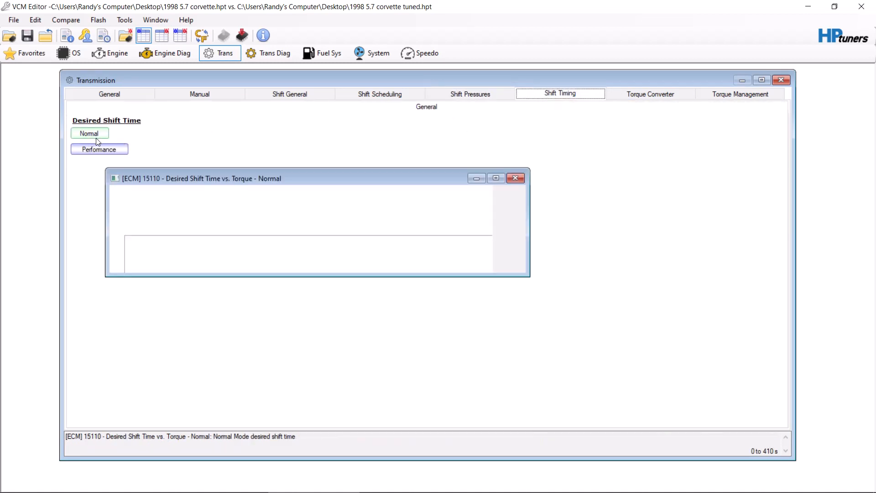
{"action": "left_click", "coordinate": [515, 177]}
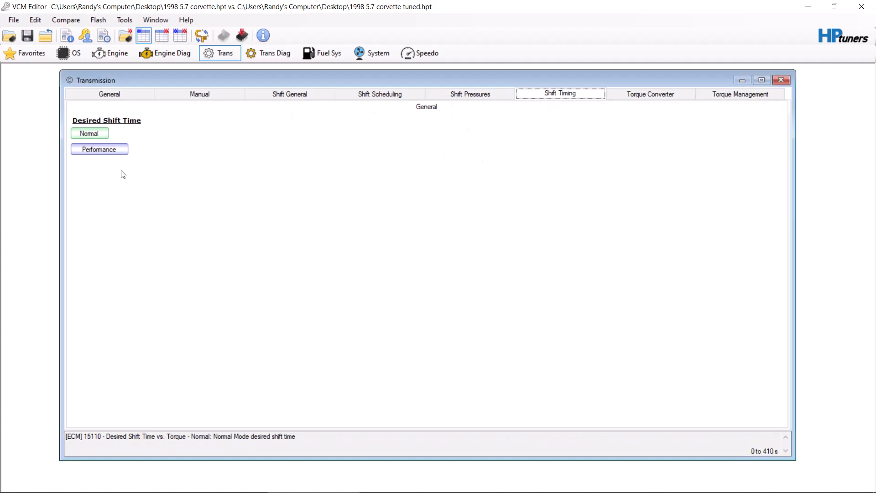
{"action": "left_click", "coordinate": [98, 149]}
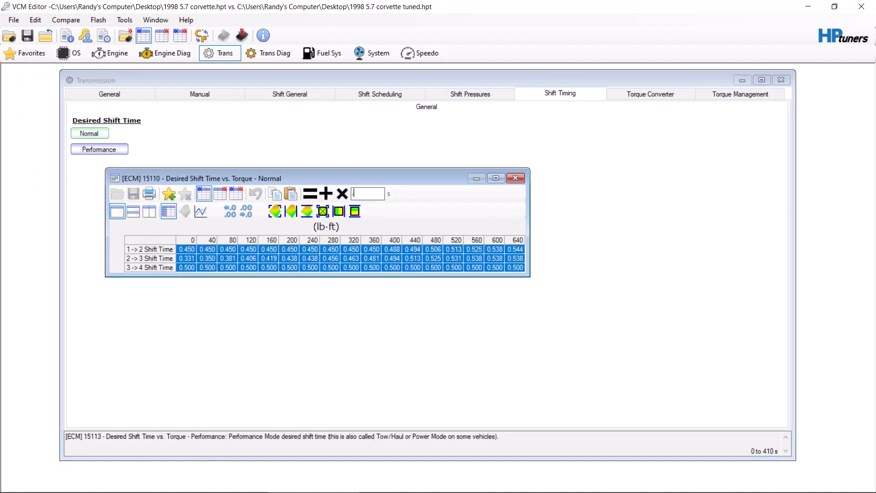
{"action": "type", "text": ".95"}
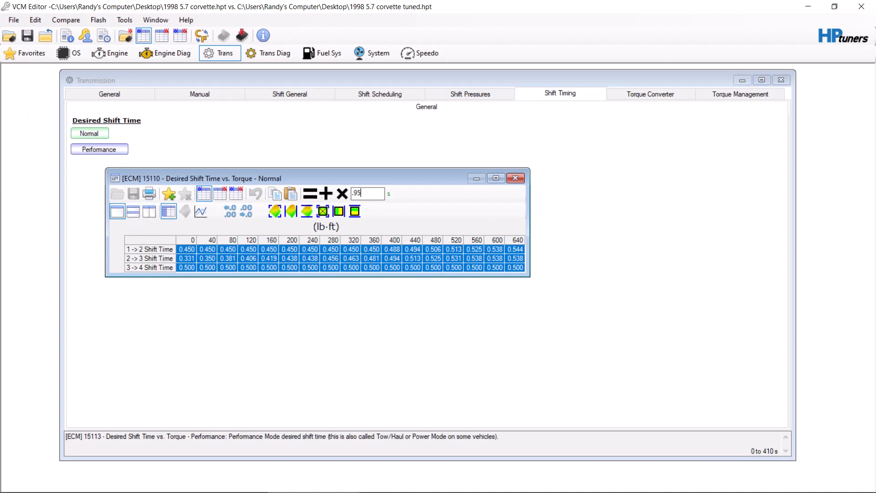
{"action": "left_click", "coordinate": [342, 194]}
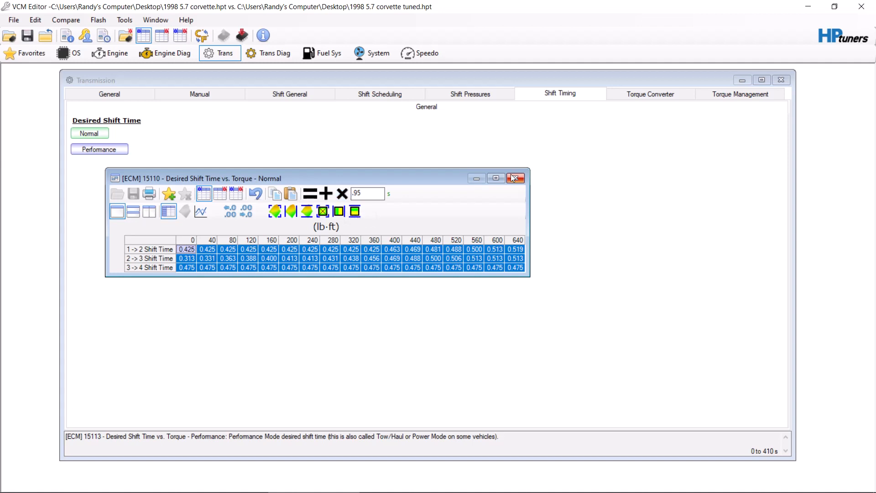
{"action": "left_click", "coordinate": [514, 177]}
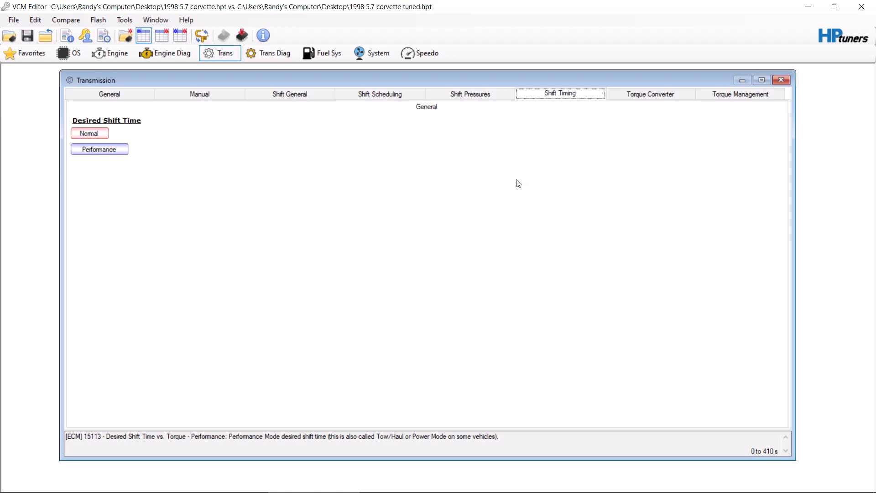
{"action": "left_click", "coordinate": [650, 94]}
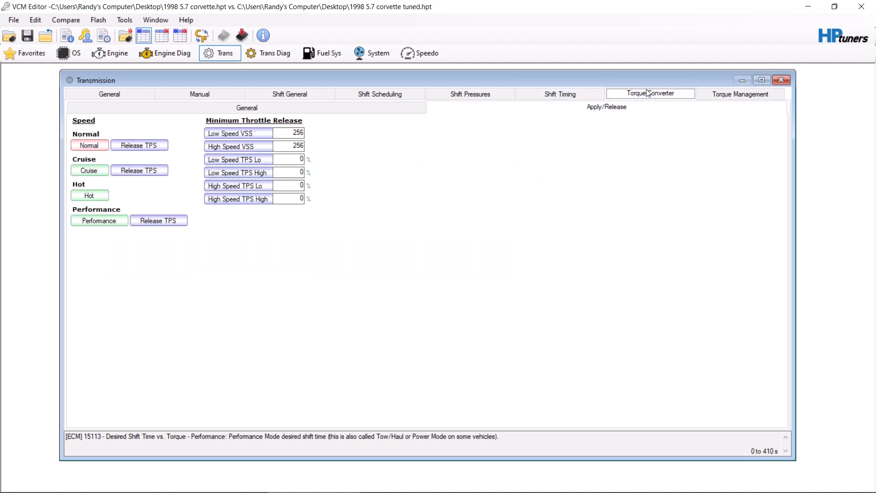
Set transmission Abuse Mode to Disabled and review the Normal torque reduction table.
{"action": "left_click", "coordinate": [740, 93]}
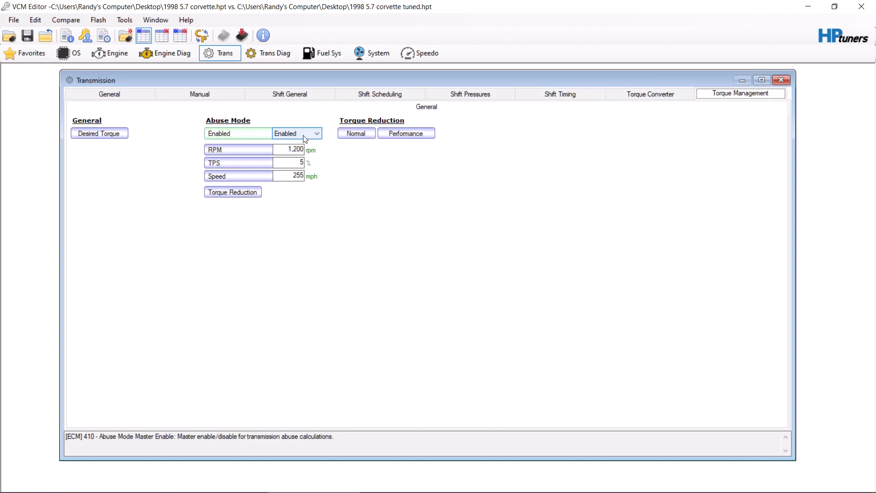
{"action": "left_click", "coordinate": [316, 133]}
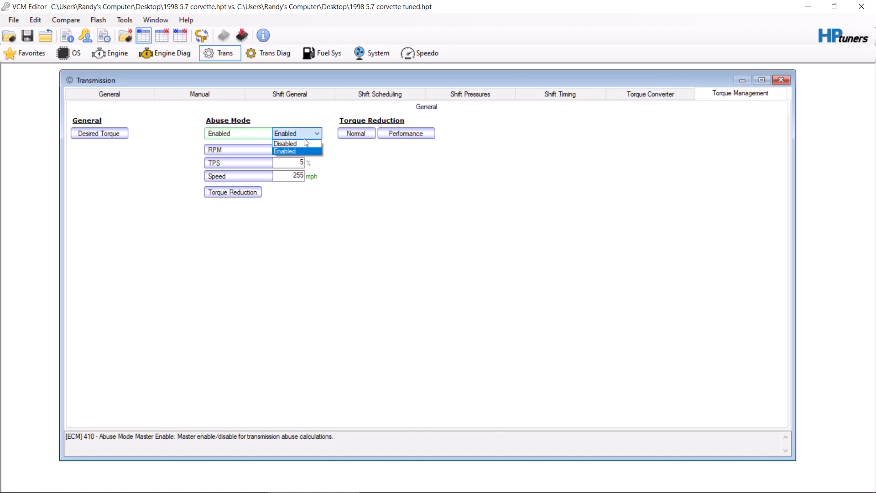
{"action": "left_click", "coordinate": [286, 143]}
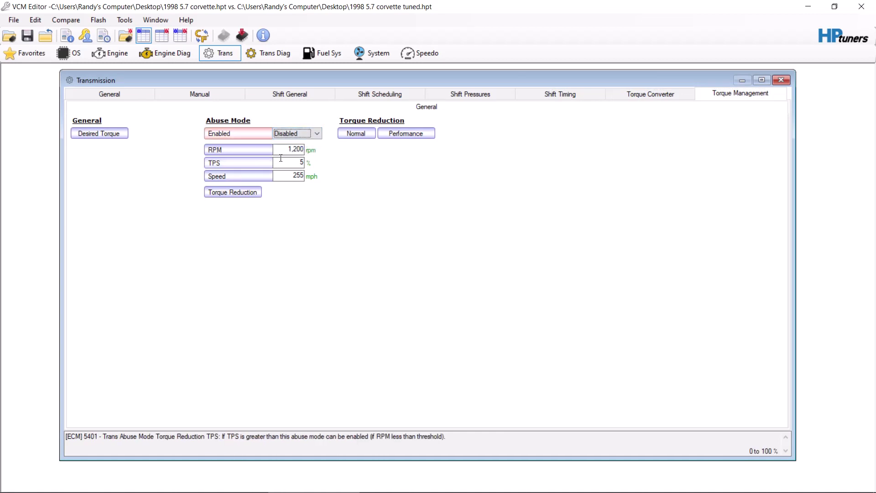
{"action": "left_click", "coordinate": [270, 150]}
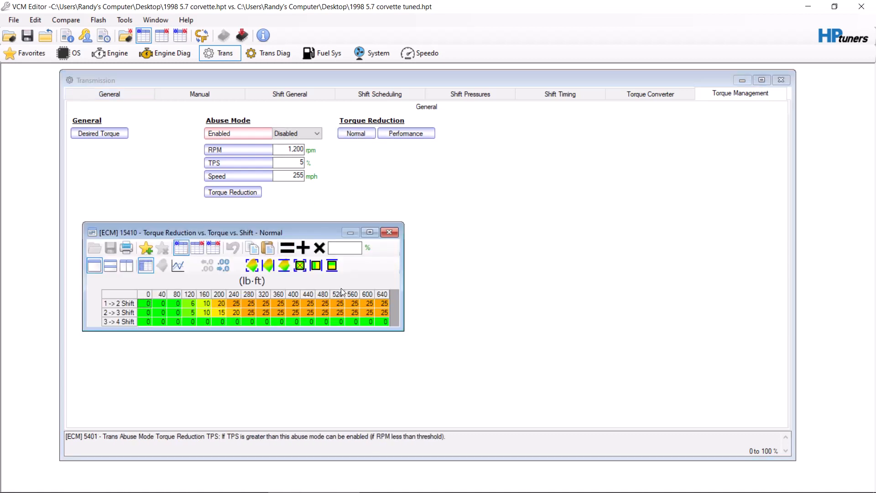
{"action": "left_click", "coordinate": [390, 232]}
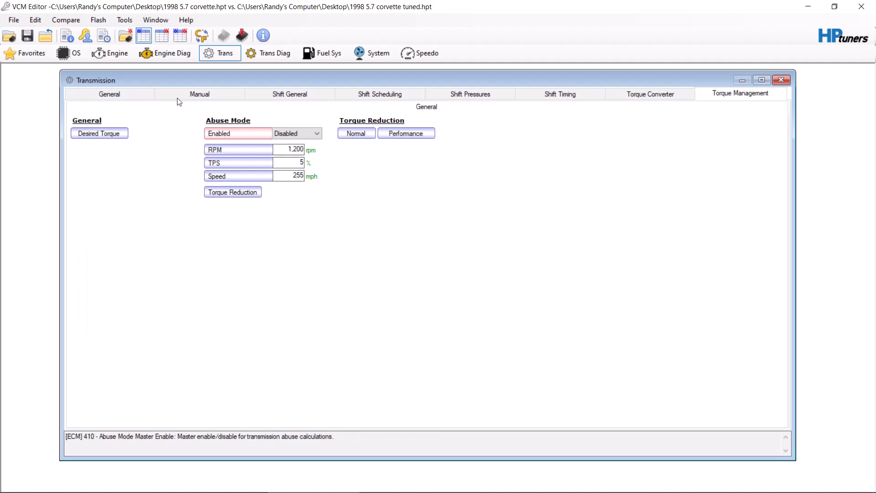
Step through the Manual and Shift General pages back to Shift Scheduling.
{"action": "left_click", "coordinate": [199, 94]}
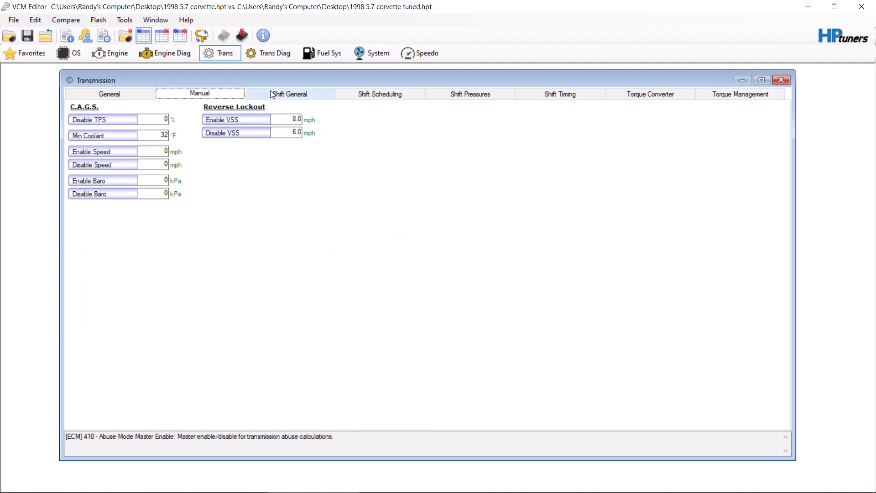
{"action": "left_click", "coordinate": [290, 93]}
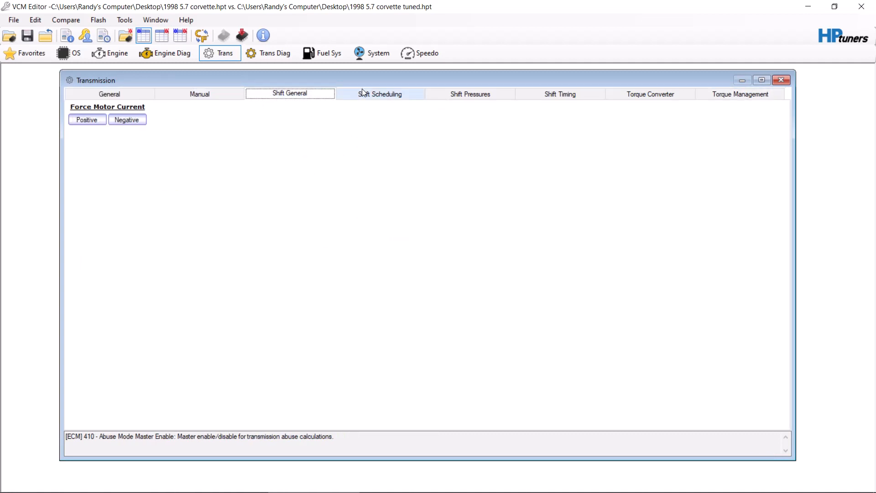
{"action": "left_click", "coordinate": [379, 93]}
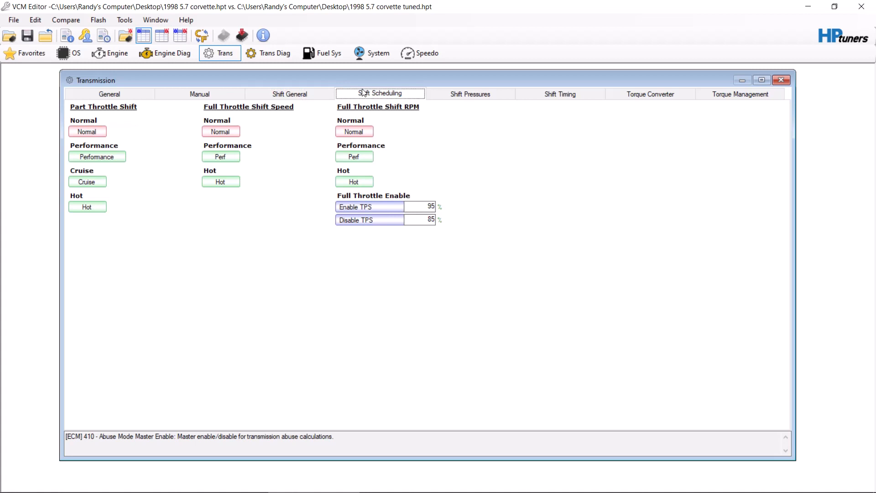